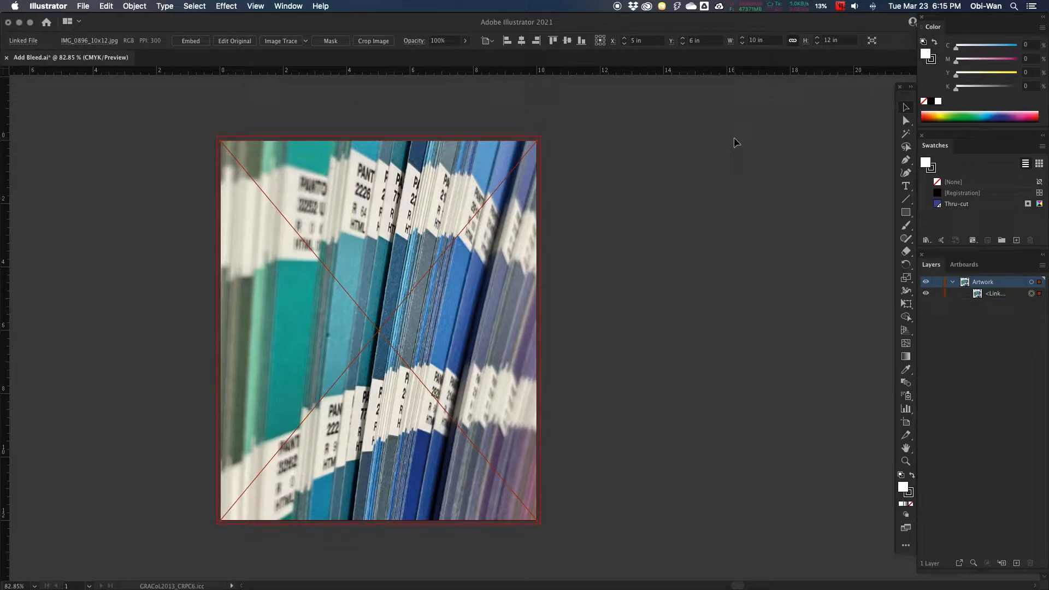
# Copy the photo 10 in to the right and reflect the copy vertically.
pyautogui.click(134, 6)
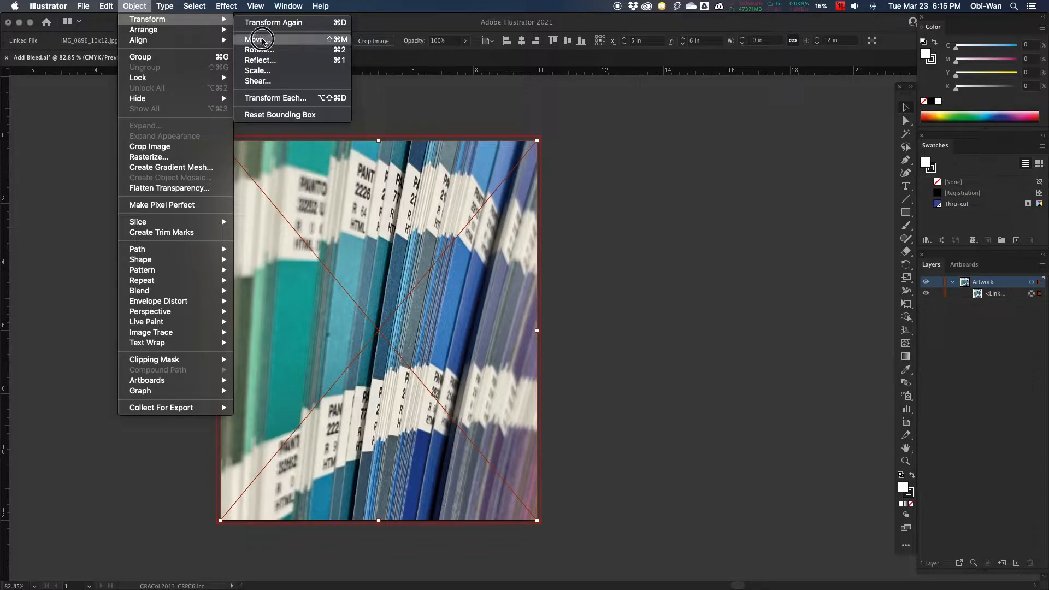
pyautogui.click(255, 39)
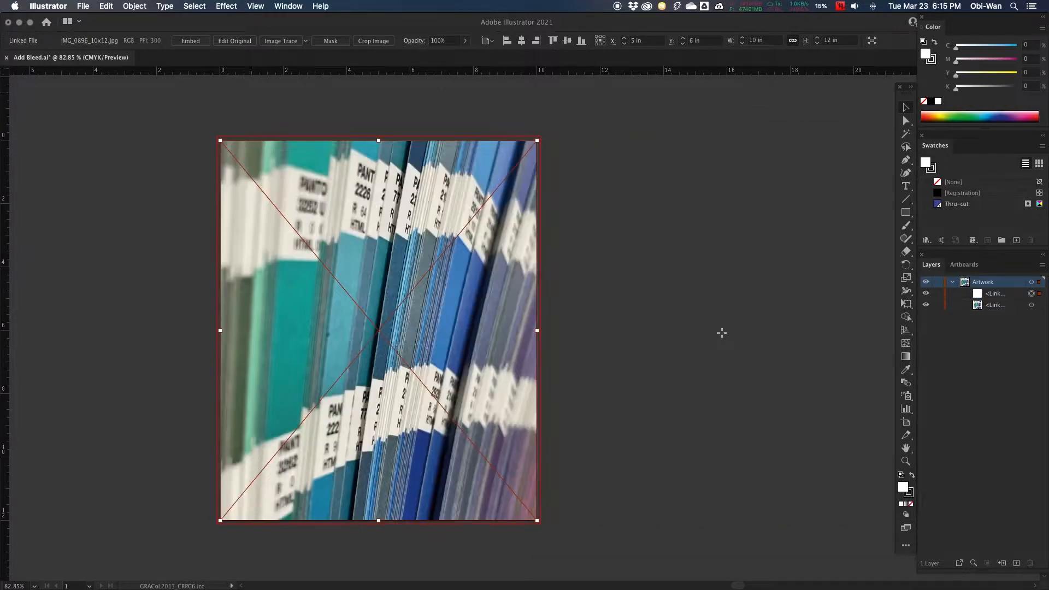
pyautogui.click(134, 6)
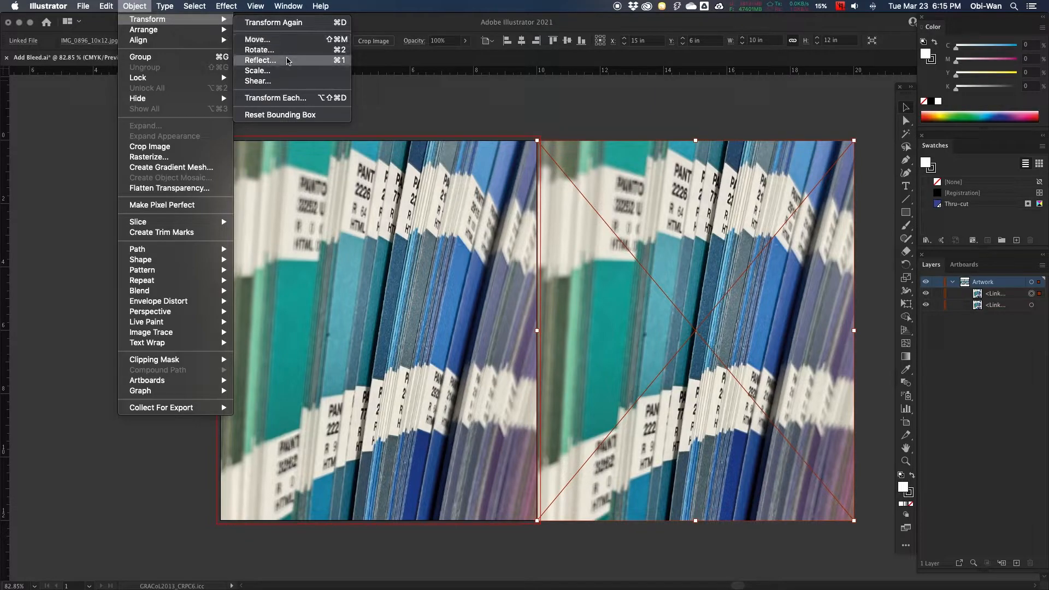
pyautogui.click(260, 60)
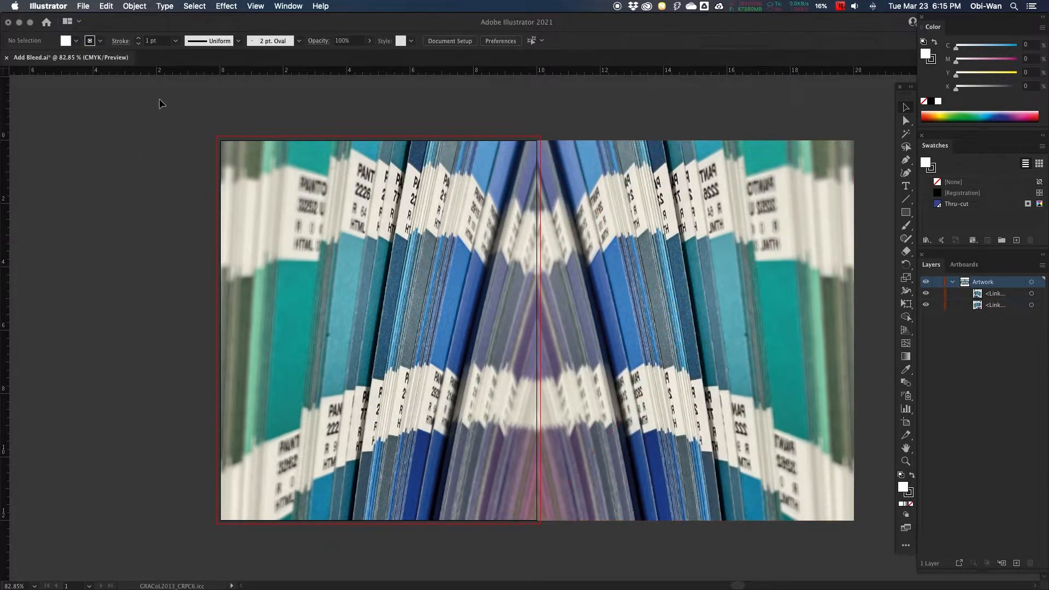
# Copy the original photo -10 in to the left and reflect the copy vertically.
pyautogui.click(134, 6)
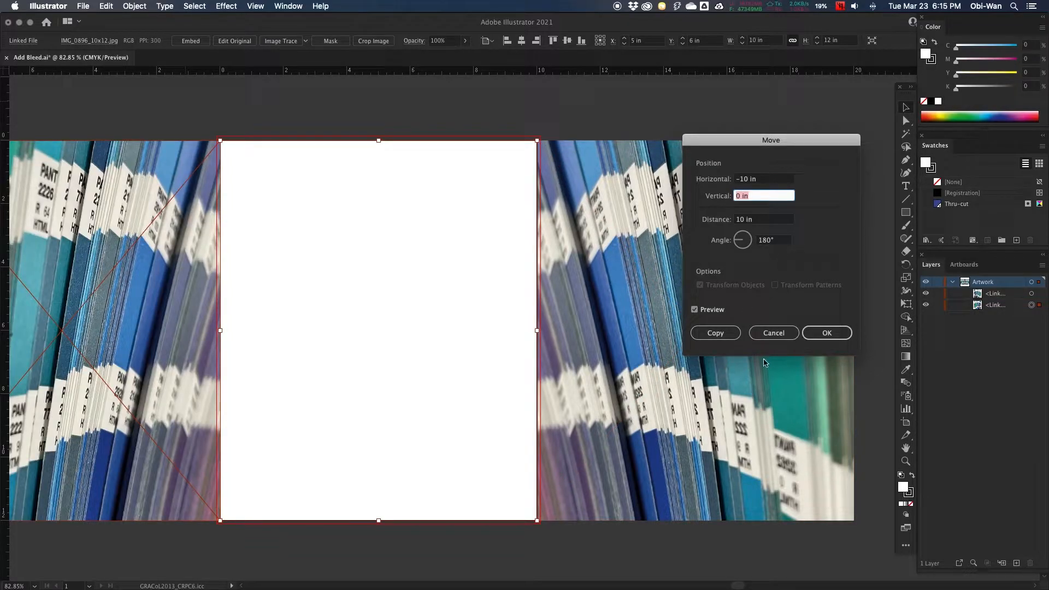
pyautogui.click(715, 333)
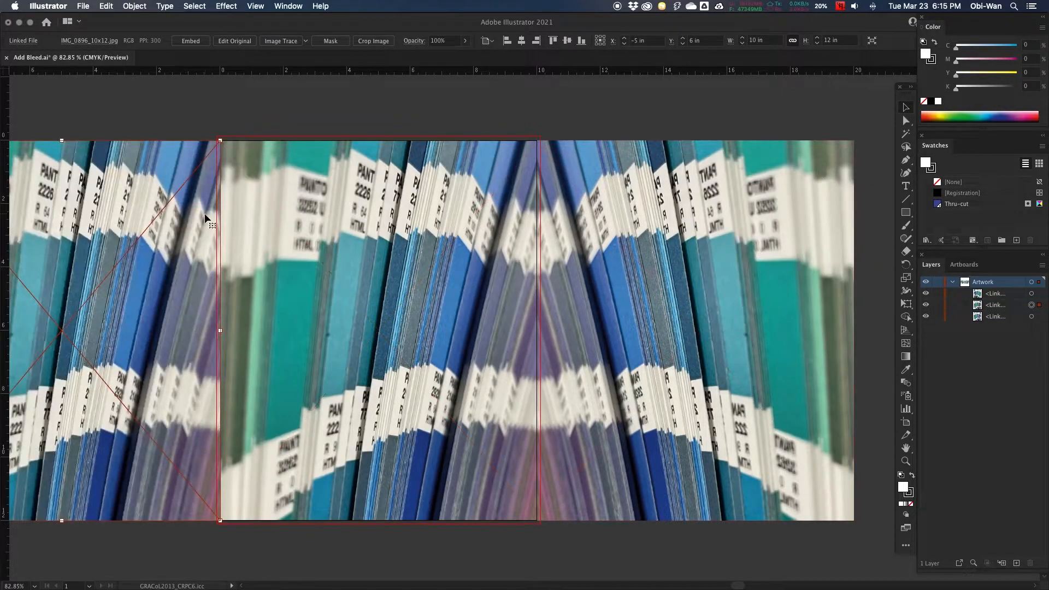
pyautogui.click(134, 6)
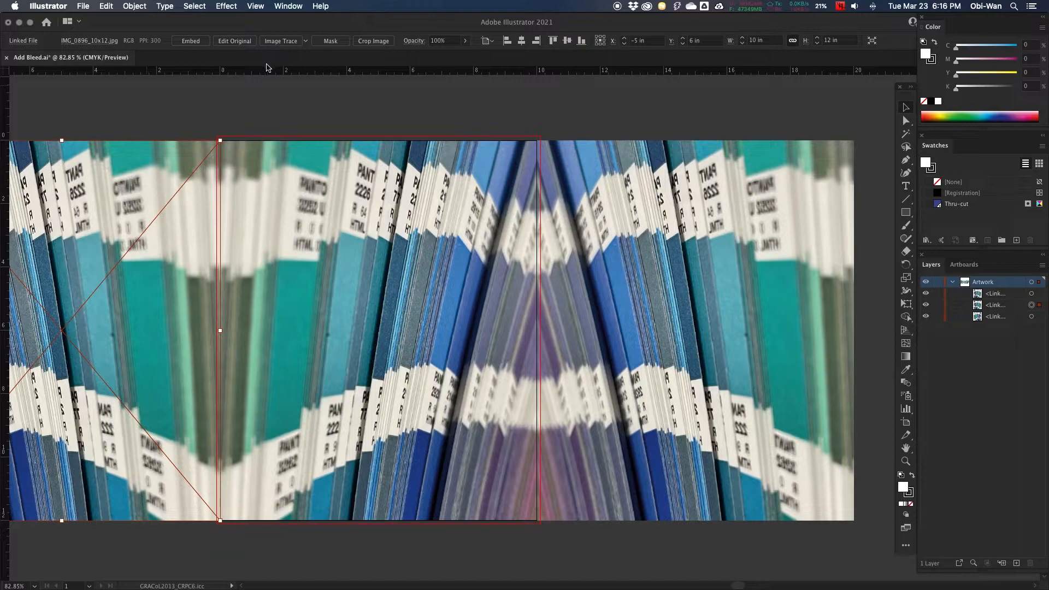
# Copy the three-photo row 12 in upward and reflect it across the horizontal axis.
pyautogui.click(134, 6)
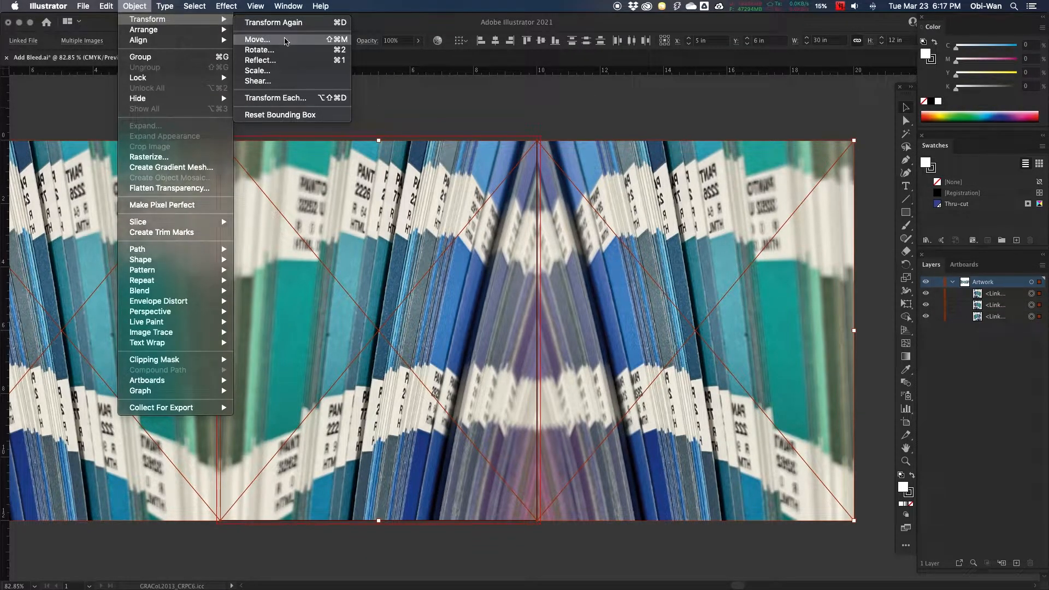
pyautogui.click(257, 40)
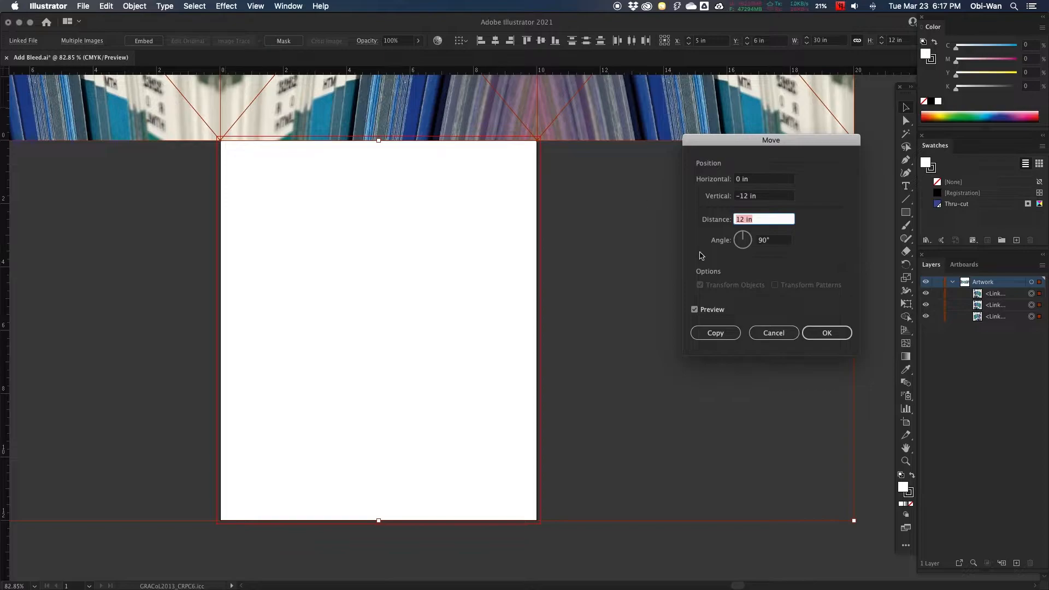
pyautogui.click(715, 333)
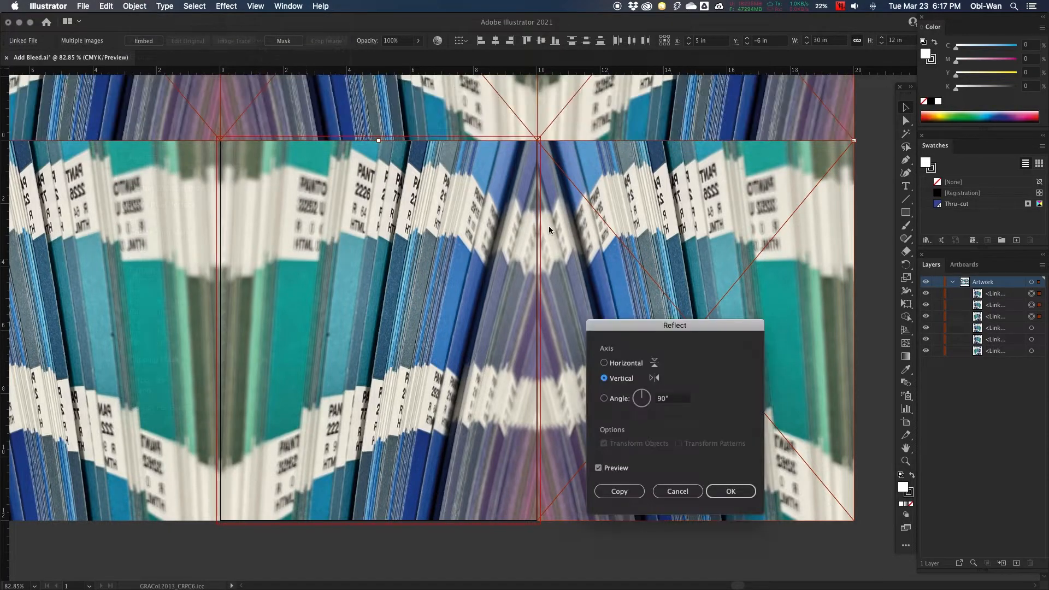
pyautogui.click(604, 362)
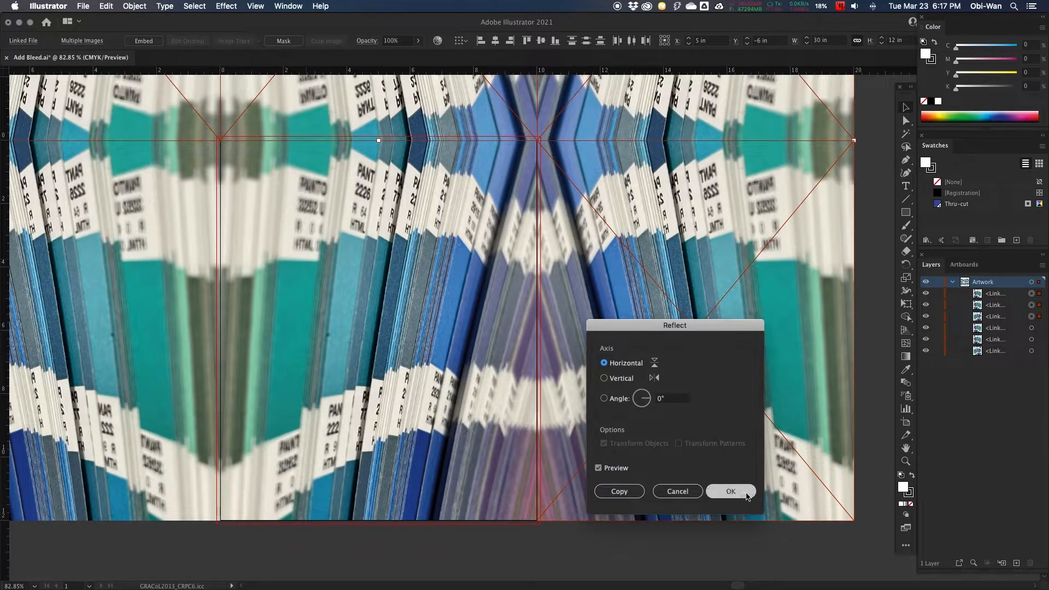
pyautogui.click(730, 492)
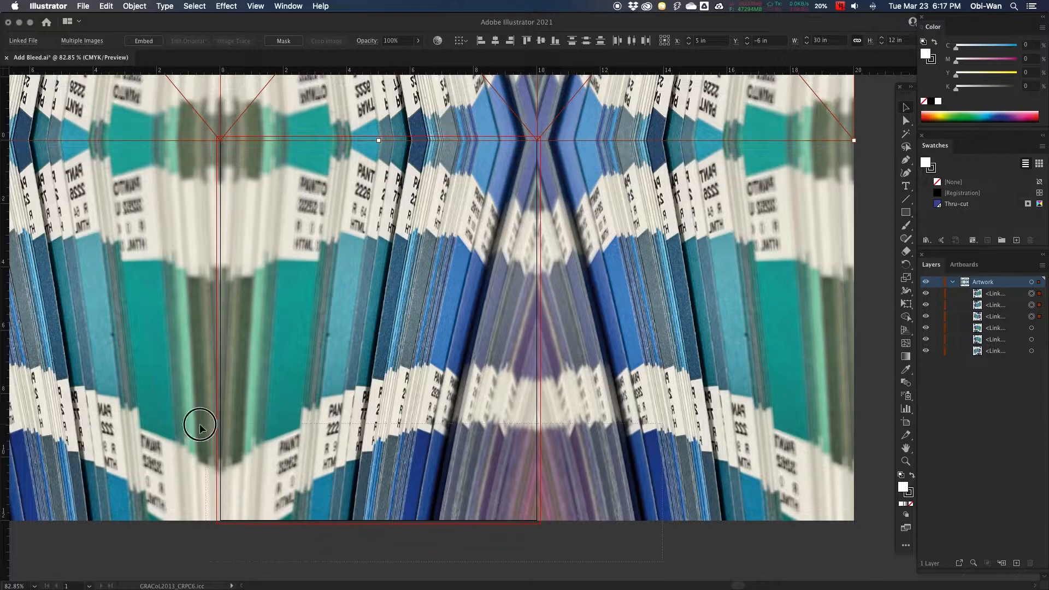
# Copy the middle photo row 12 in downward and reflect it across the horizontal axis.
pyautogui.click(134, 6)
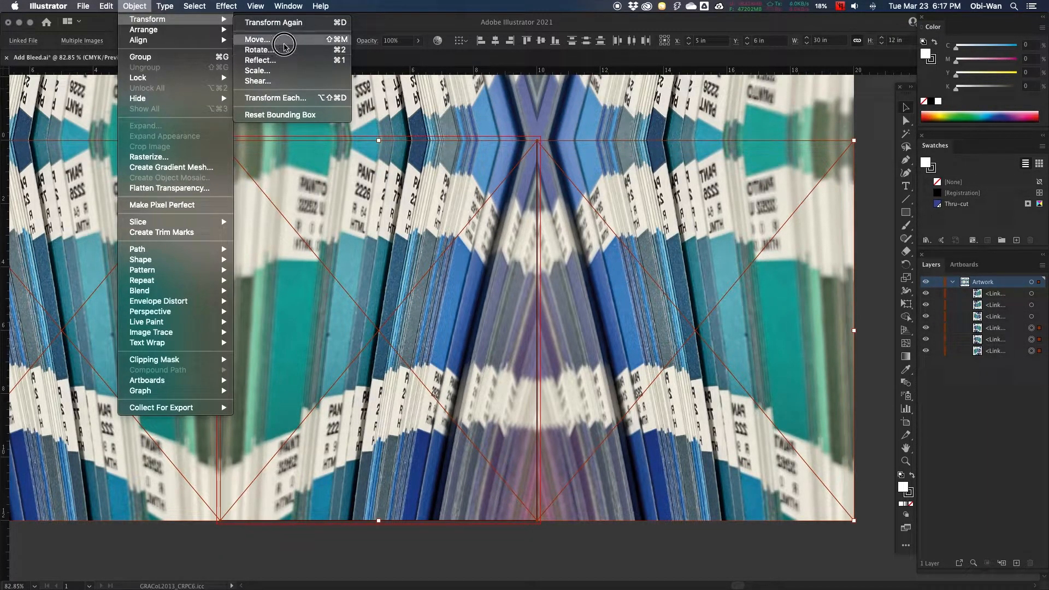
pyautogui.click(257, 39)
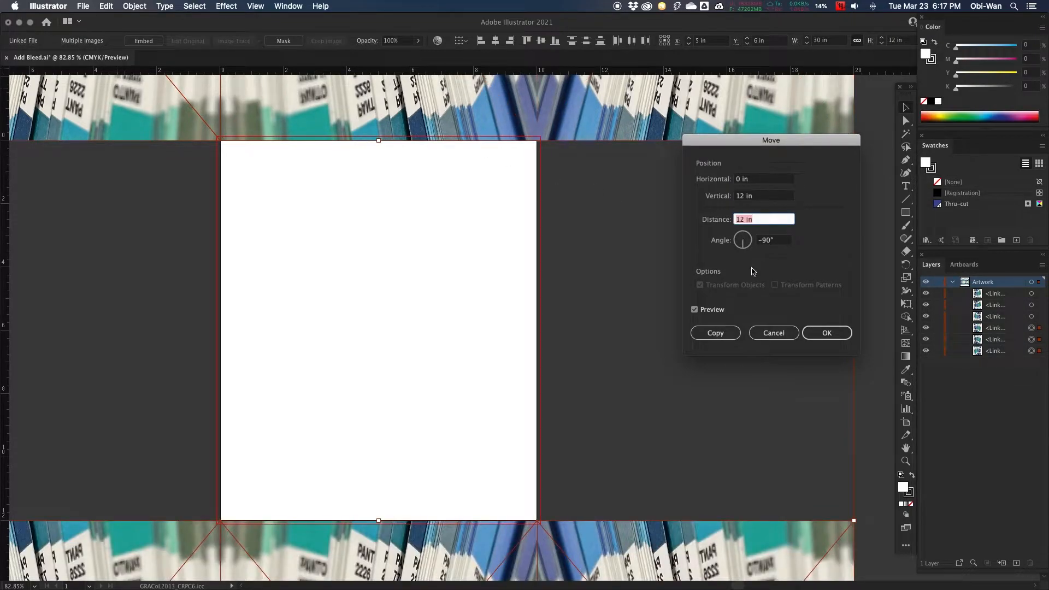
pyautogui.click(715, 333)
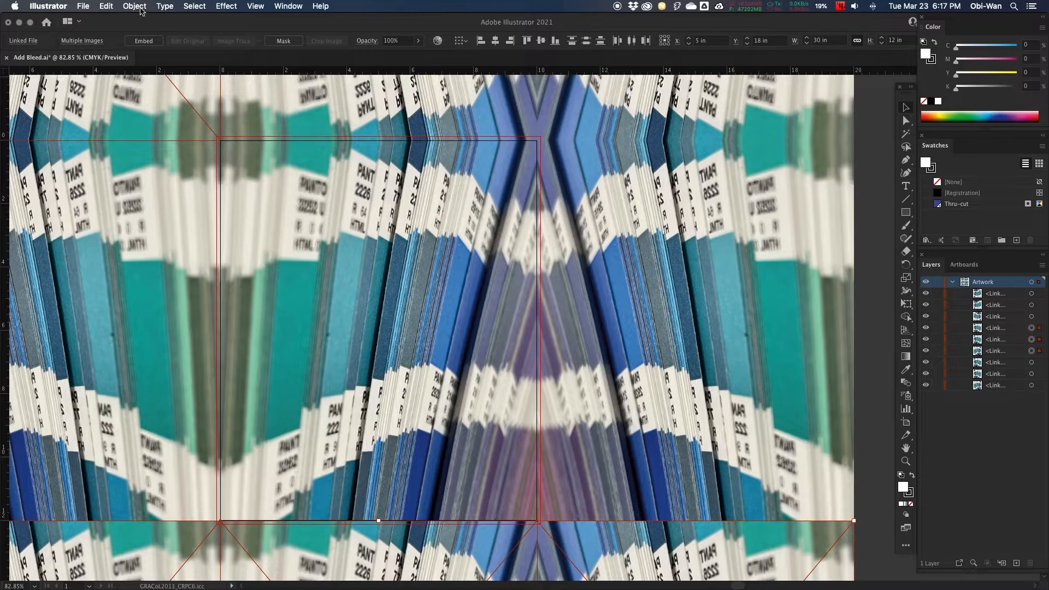
pyautogui.click(134, 6)
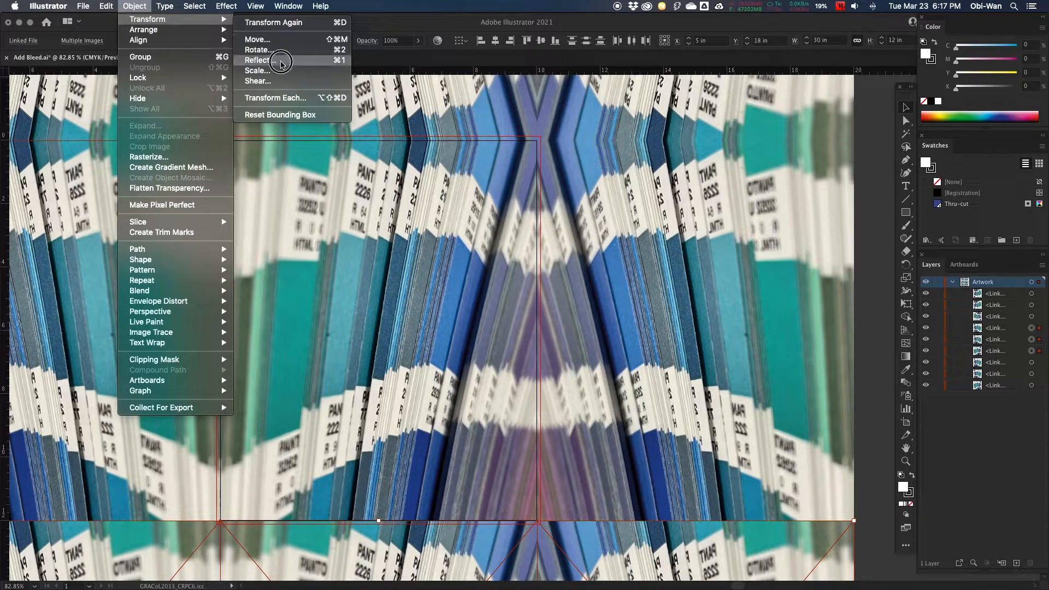
pyautogui.click(257, 60)
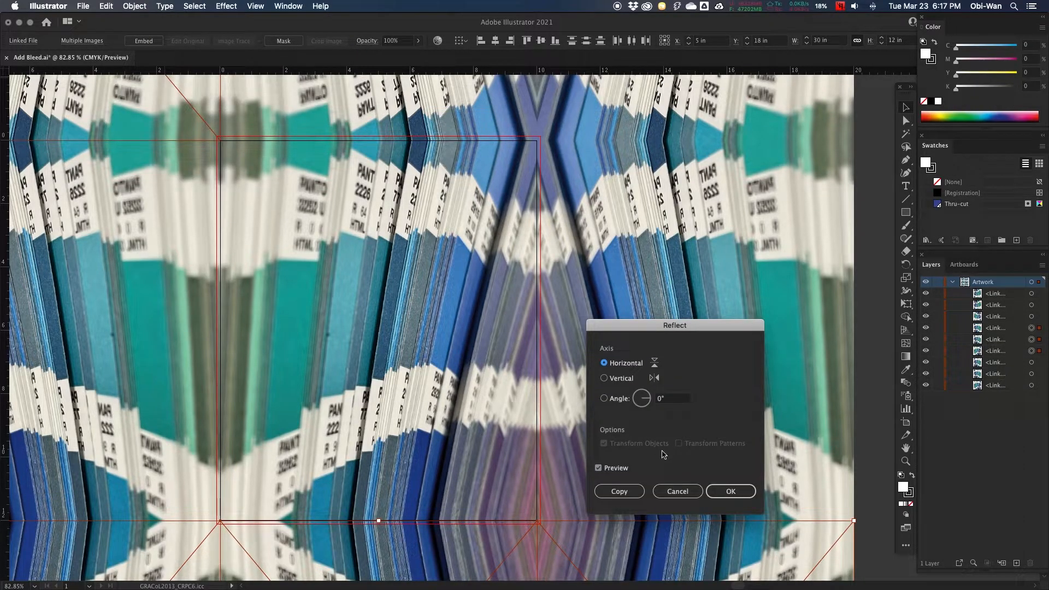
pyautogui.click(730, 491)
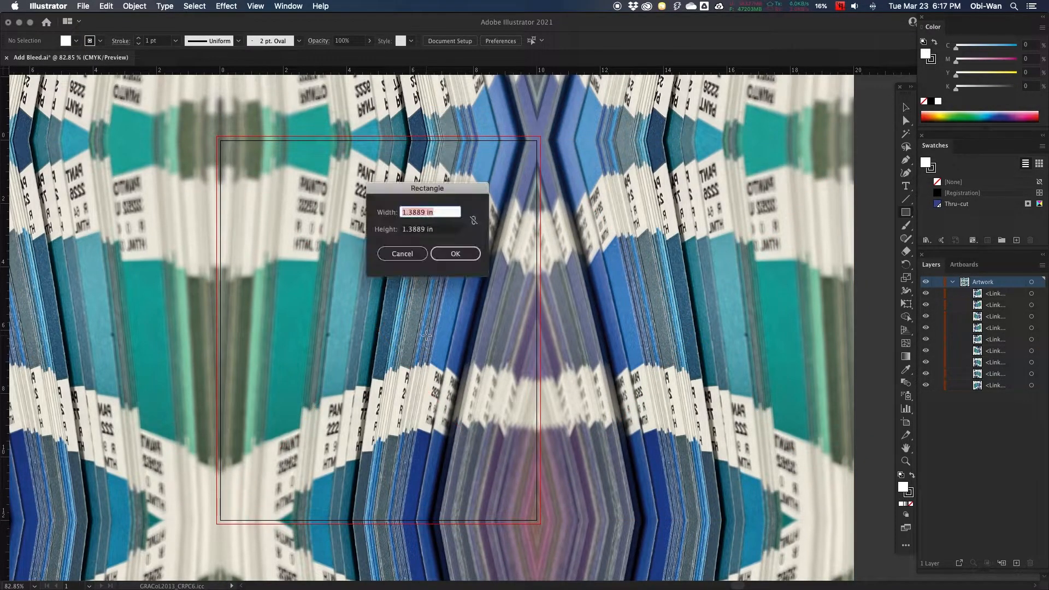
# Draw a 10.25 x 12.25 in rectangle and centre it on the artboard.
pyautogui.write('10.2')
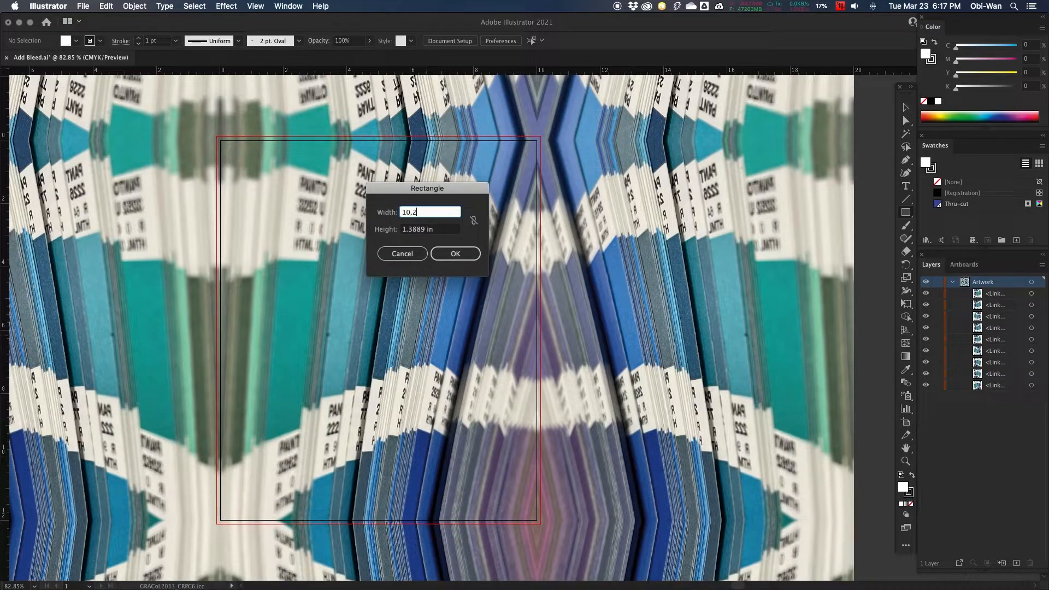
pyautogui.click(455, 253)
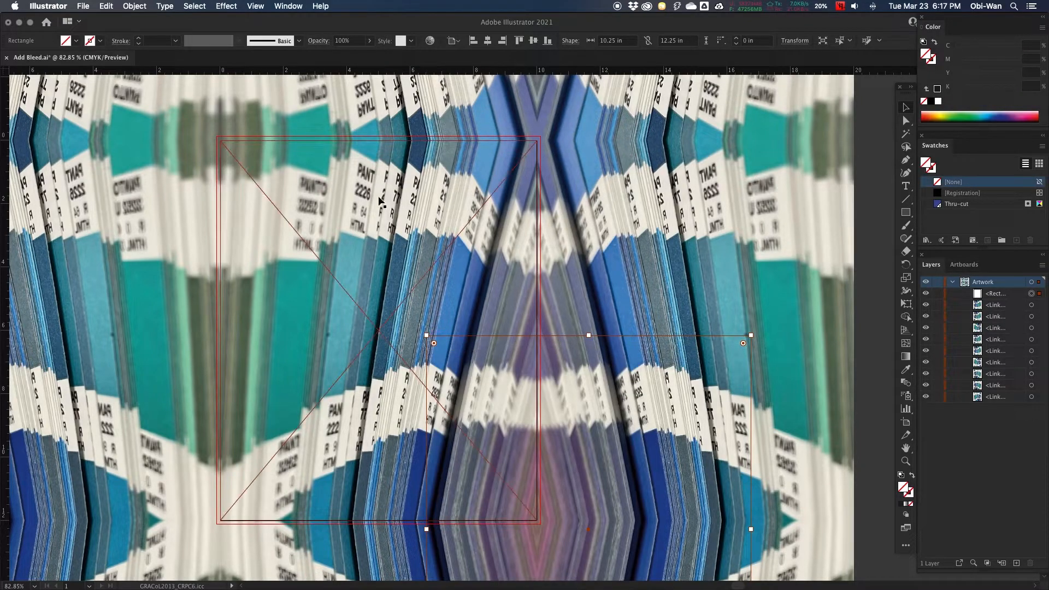
pyautogui.click(503, 41)
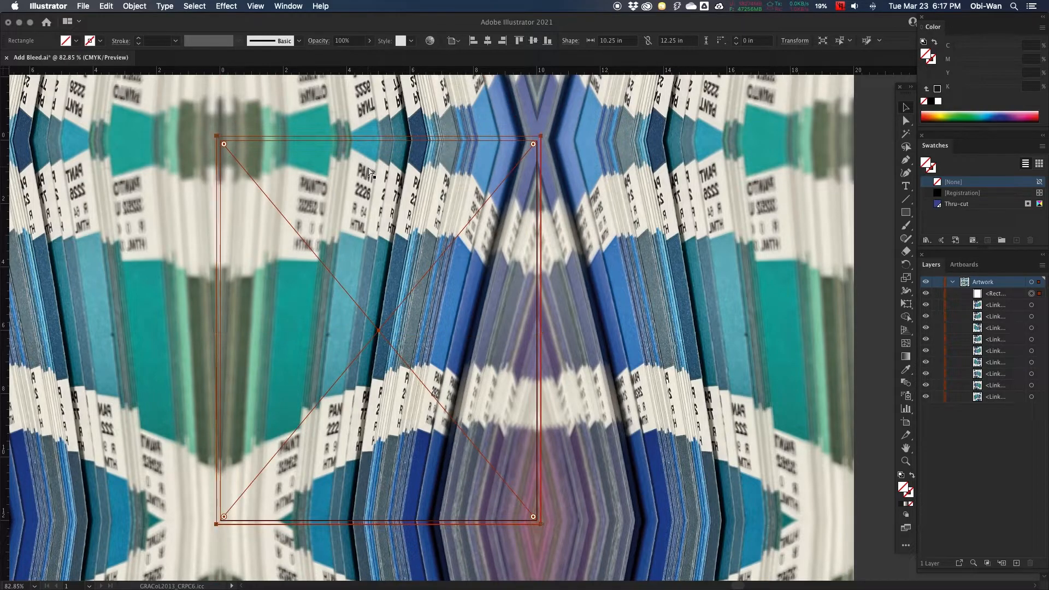
# Make a clipping mask from the selected photos and rectangle, then deselect.
pyautogui.rightClick(372, 173)
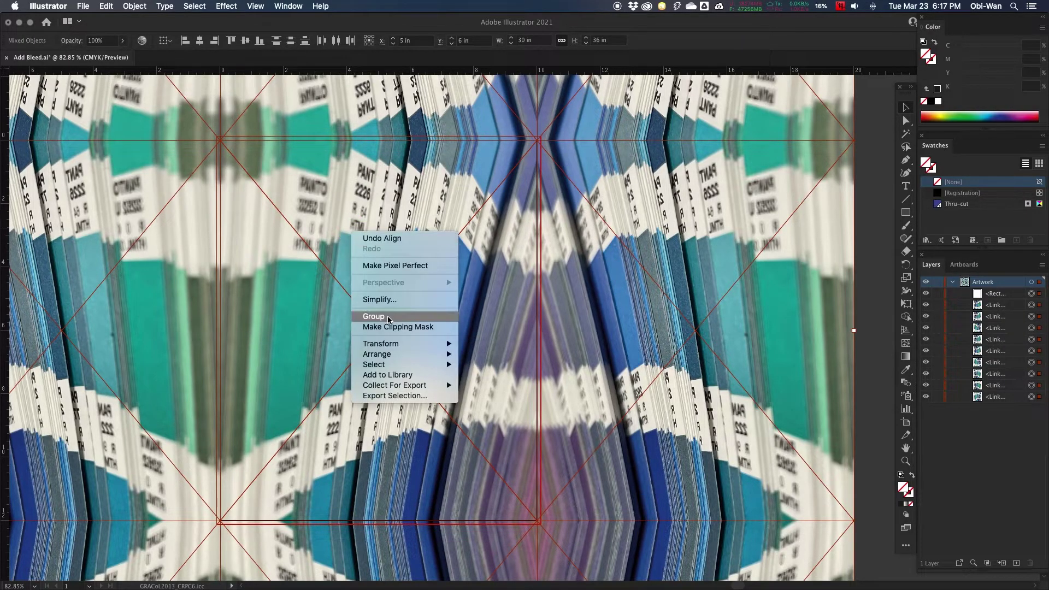
pyautogui.click(397, 327)
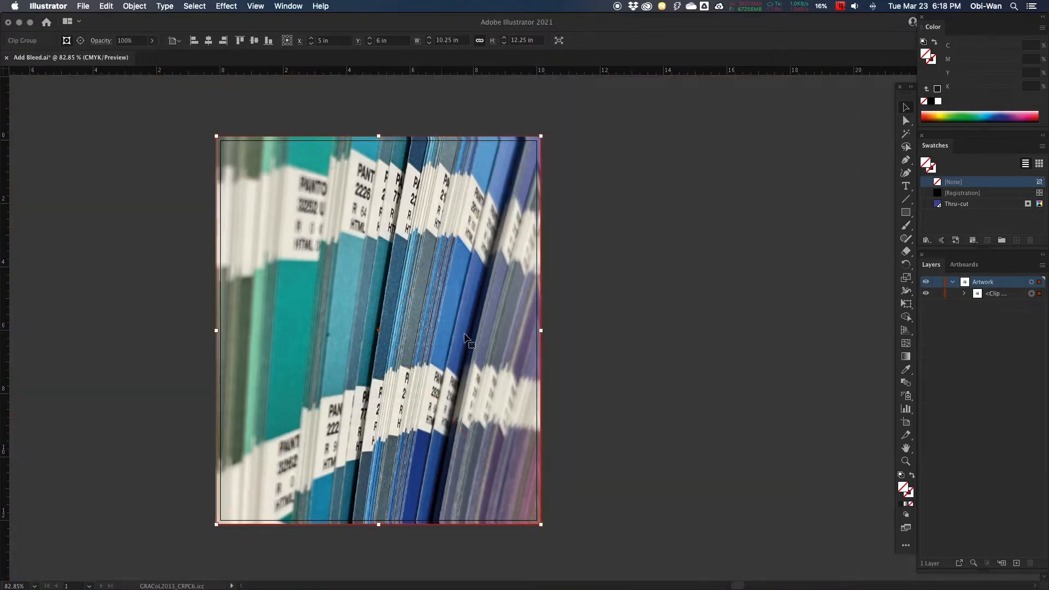
pyautogui.click(696, 337)
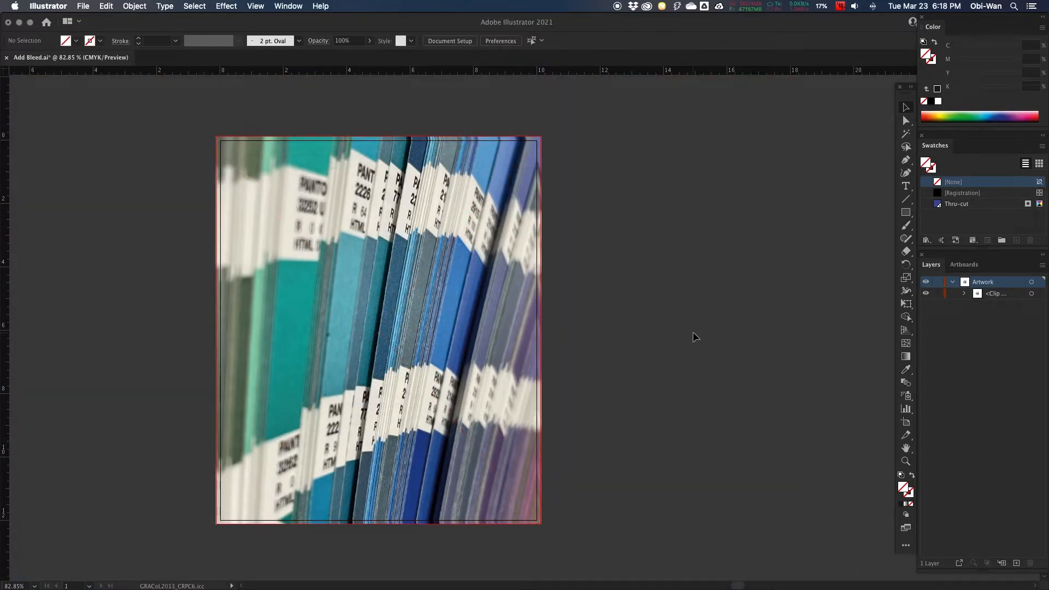